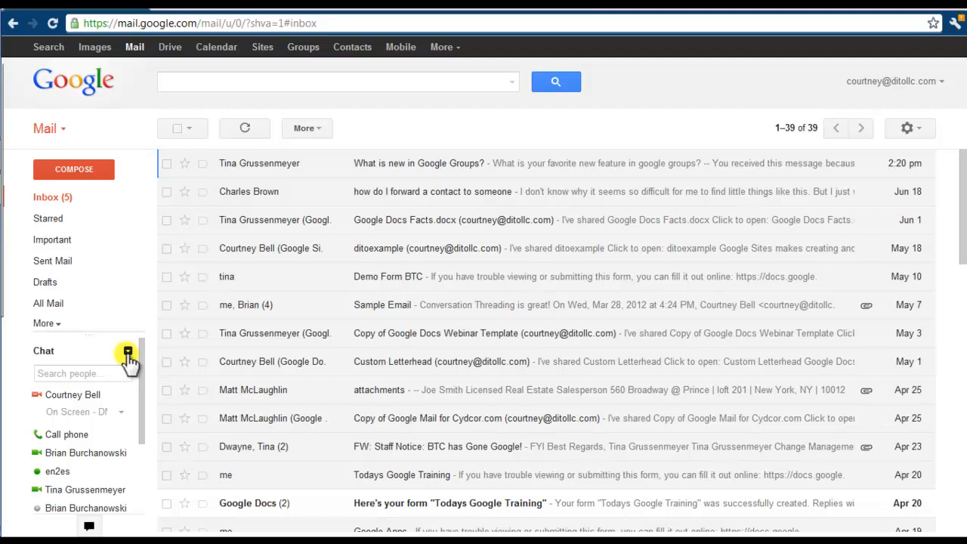
# Step: Reach Gmail's Settings > Chat page via the chat list gear's Chat settings
pyautogui.click(127, 351)
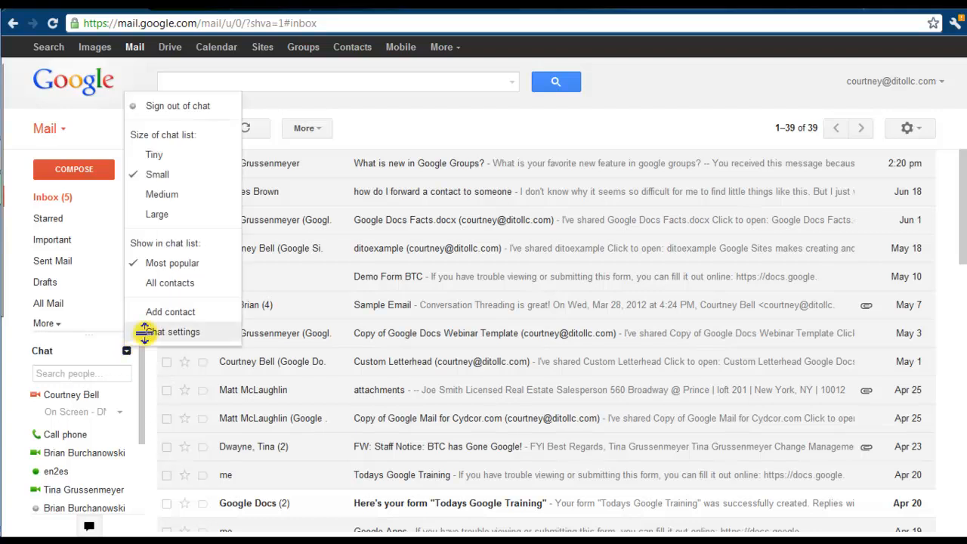
pyautogui.click(176, 333)
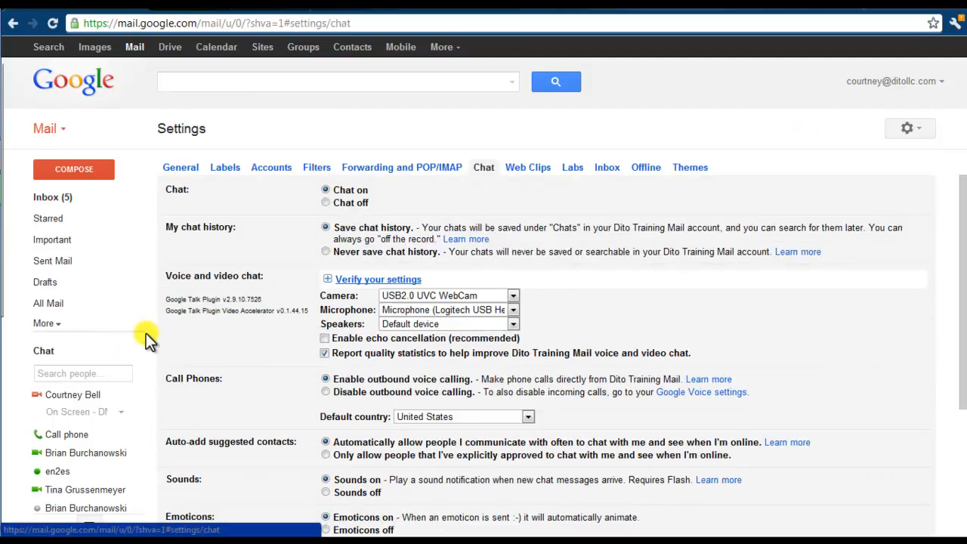
pyautogui.moveTo(305, 302)
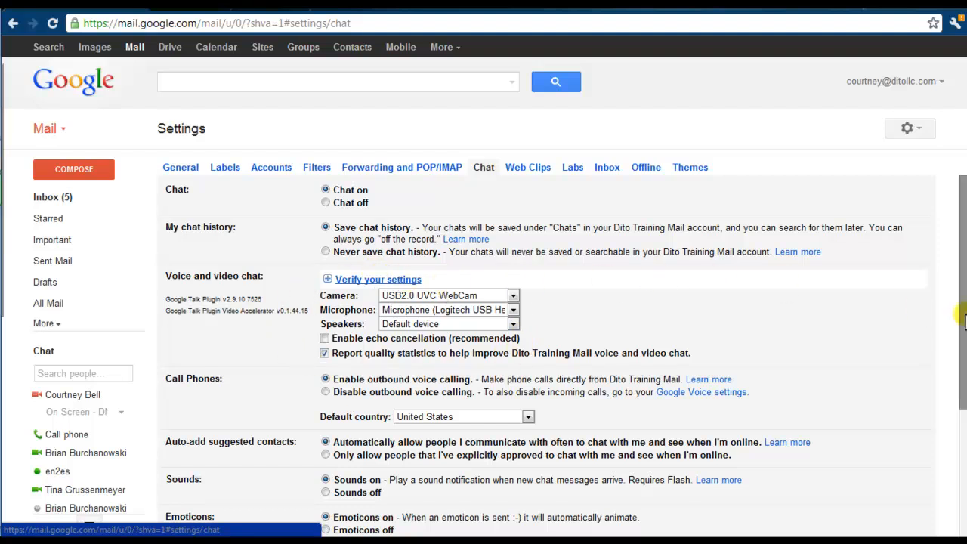
pyautogui.scroll(-3)
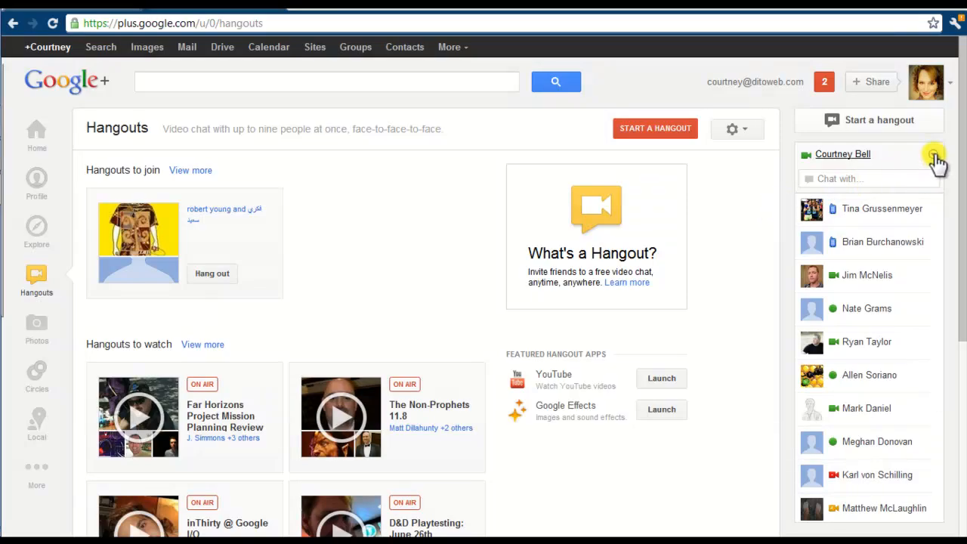
# Step: Run Verify your settings from Google+ Chat settings and keep the result with Save Changes
pyautogui.click(934, 154)
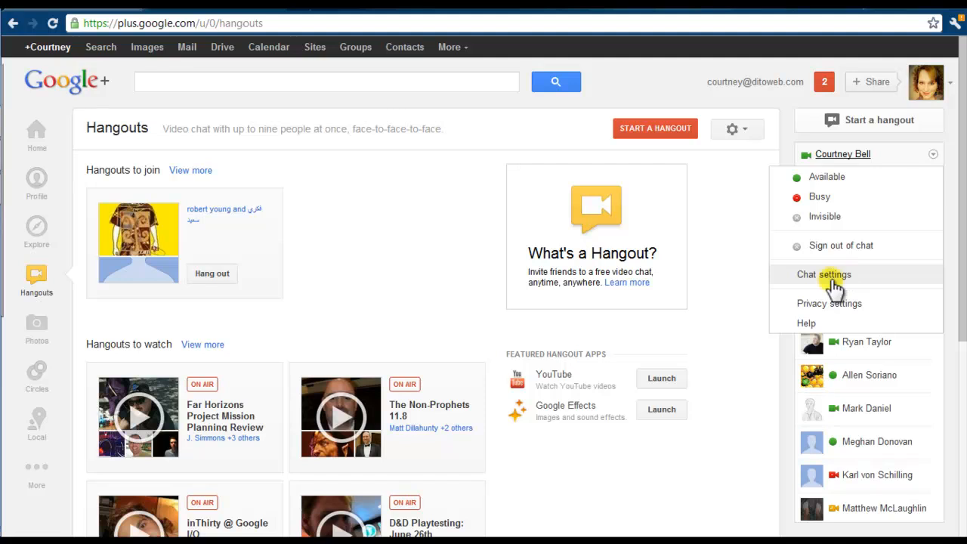
pyautogui.click(822, 275)
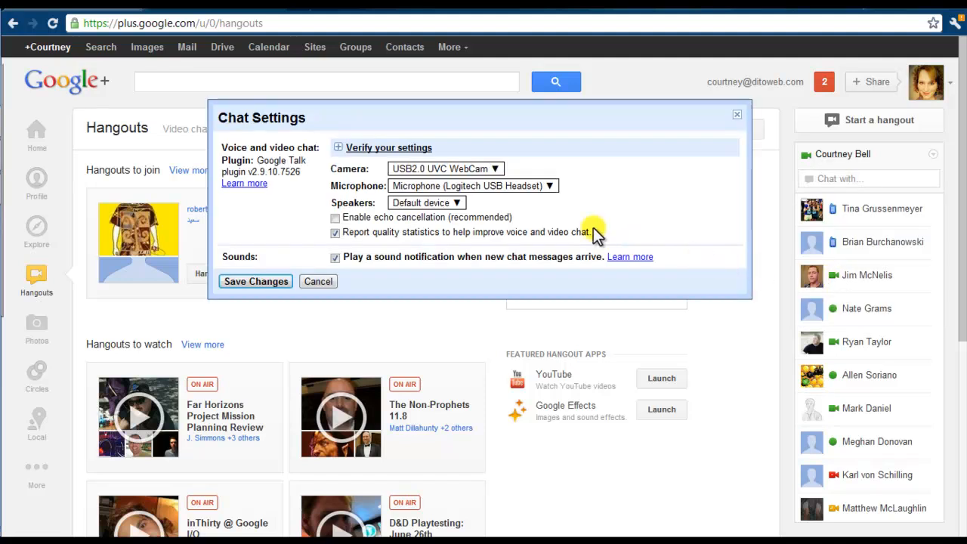
pyautogui.click(388, 148)
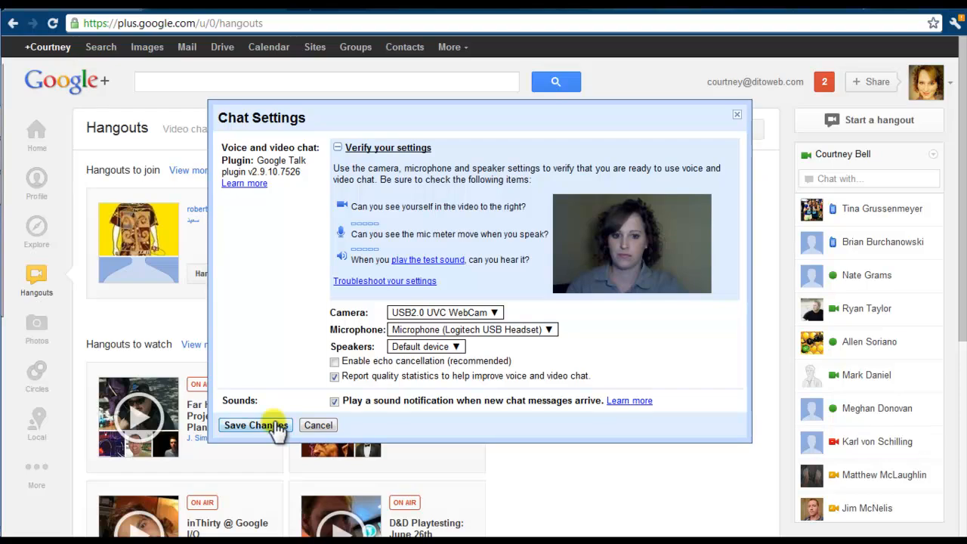
pyautogui.click(254, 424)
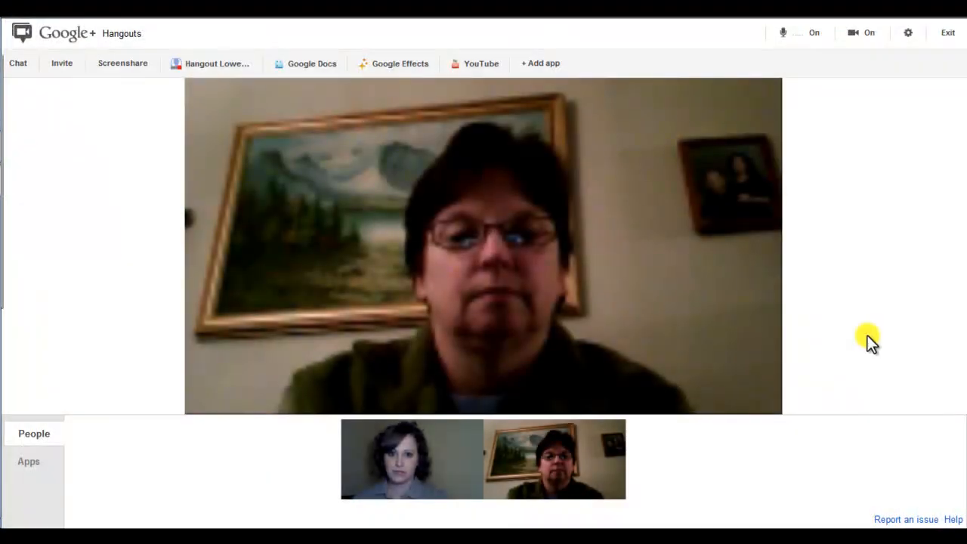
pyautogui.moveTo(914, 93)
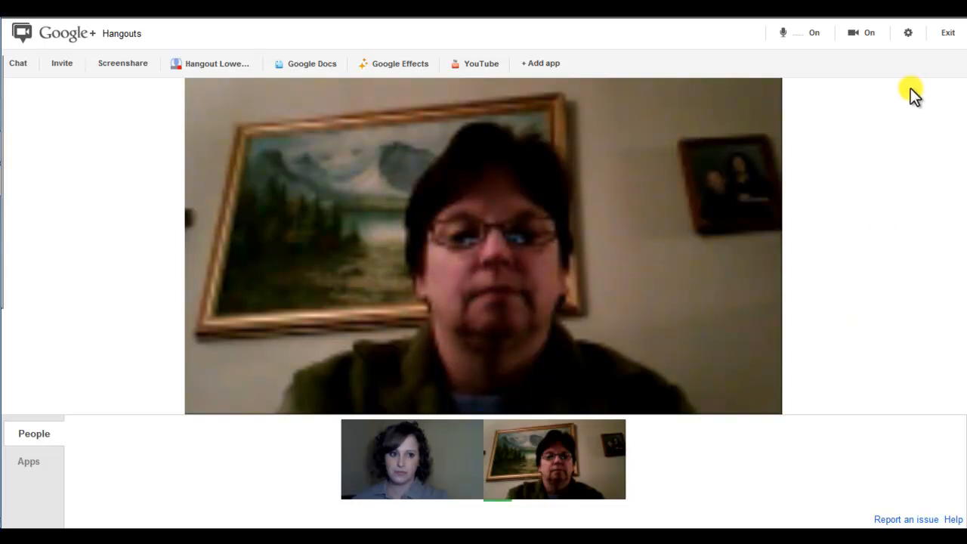
# Step: Review the hangout's Settings panel and keep the device choices with Save Settings
pyautogui.click(908, 33)
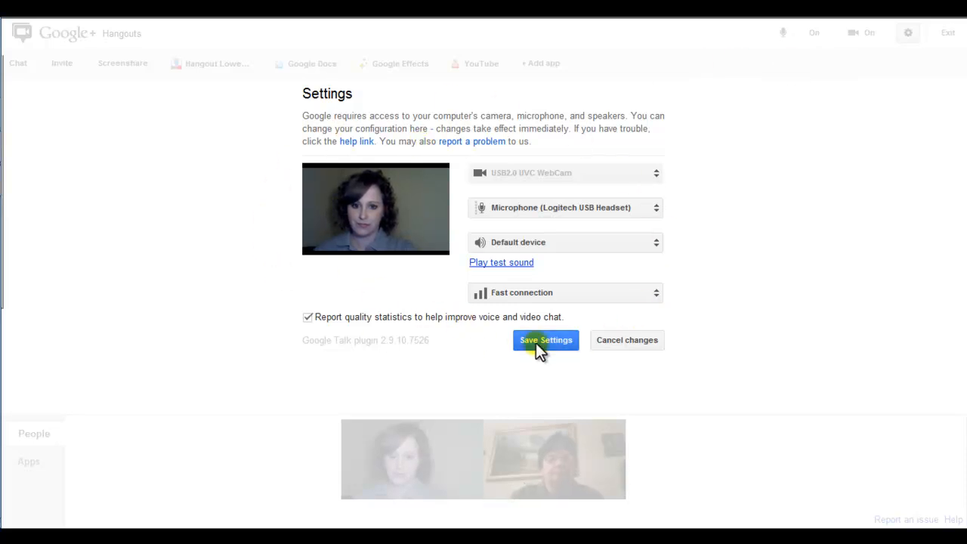
pyautogui.click(546, 340)
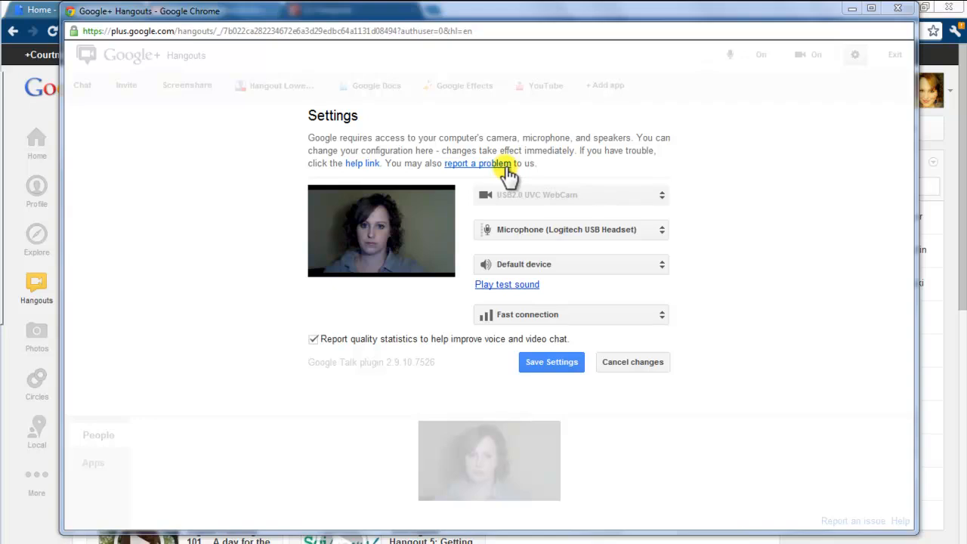
# Step: Mark Microphone and 'People can't watch the live broadcast' on the report-a-problem form
pyautogui.click(477, 163)
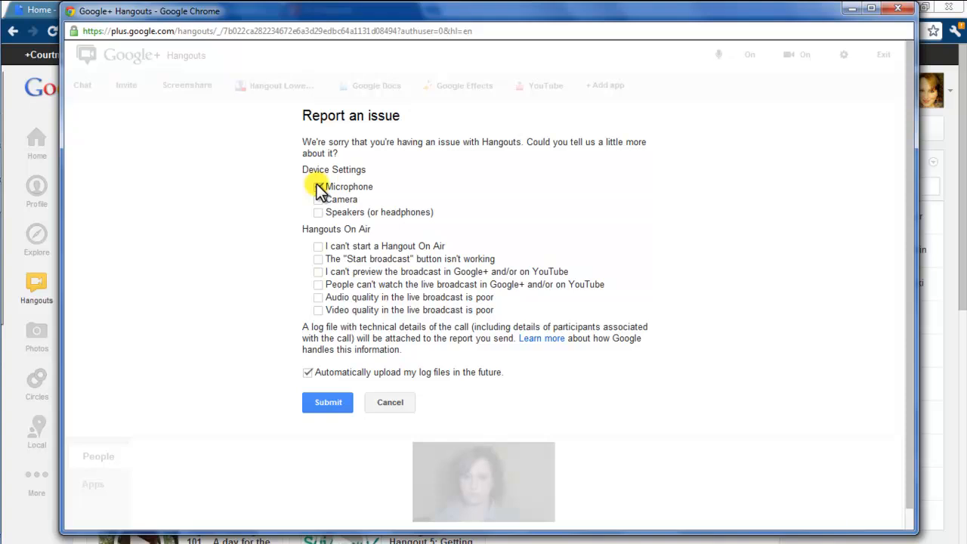
pyautogui.click(317, 186)
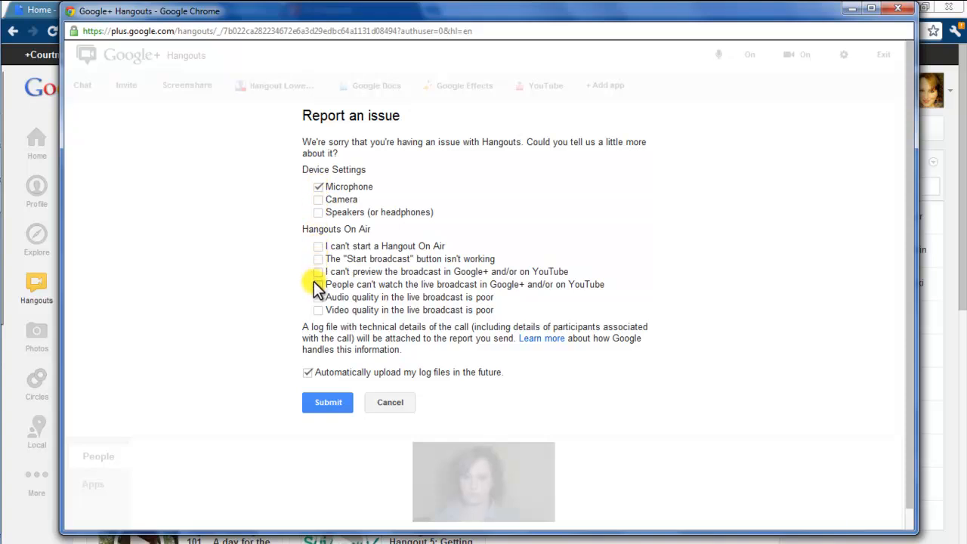
pyautogui.click(317, 284)
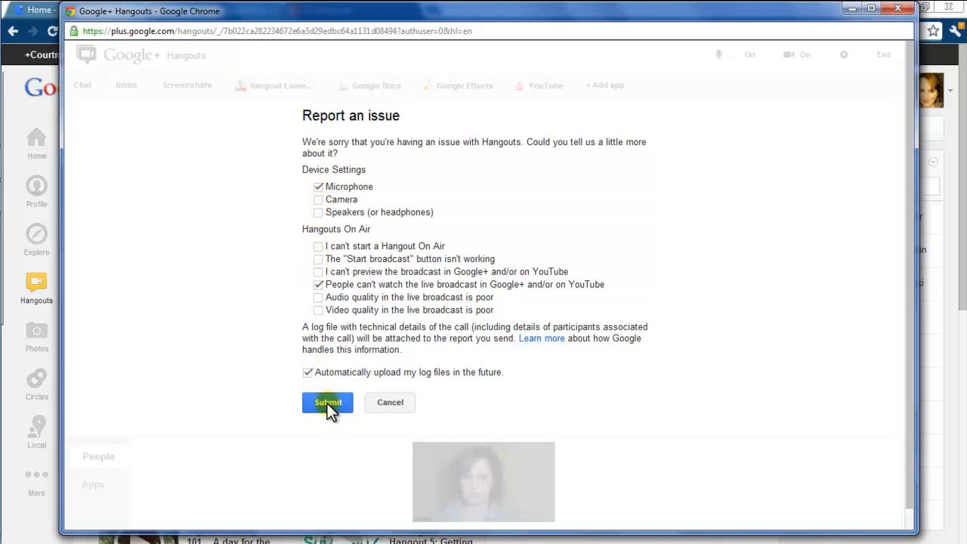